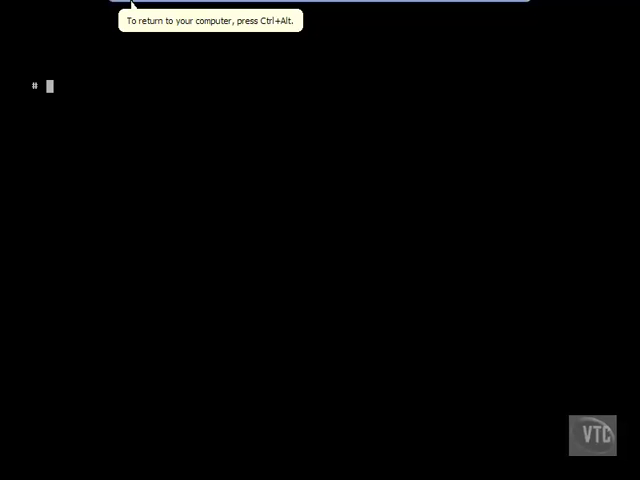
Display /etc/fstab with cat to see the swap, root UFS and CD-ROM entries.
{"action": "type", "text": "cat /etc/fsta"}
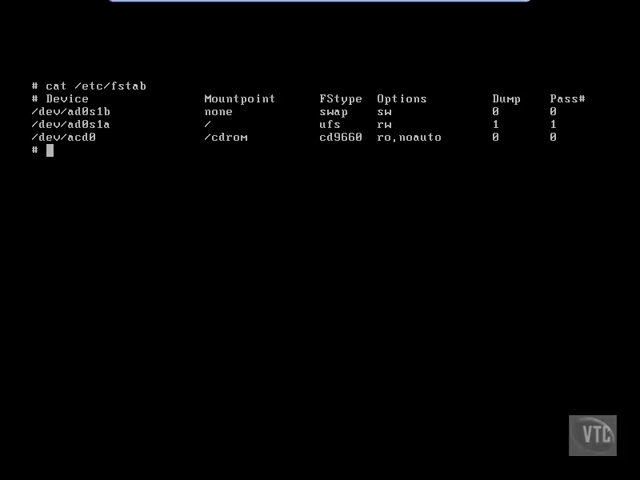
Run boot0cfg -v ad0 to show default selection F1 (Slice 1), then start another boot0cfg.
{"action": "type", "text": "boot0cfg -v a"}
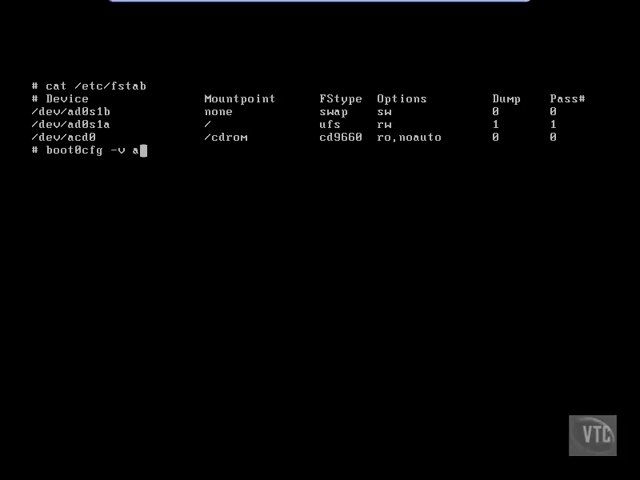
{"action": "type", "text": "d0"}
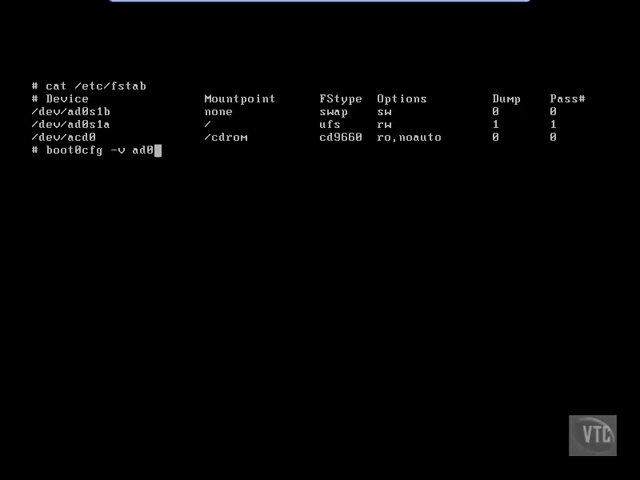
{"action": "key", "text": "Return"}
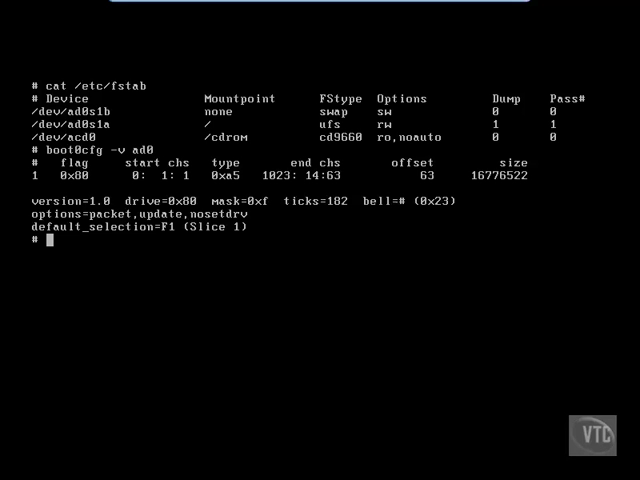
{"action": "type", "text": "boot"}
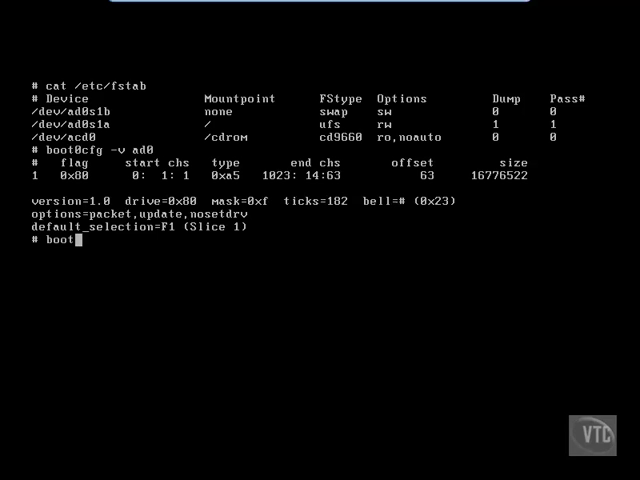